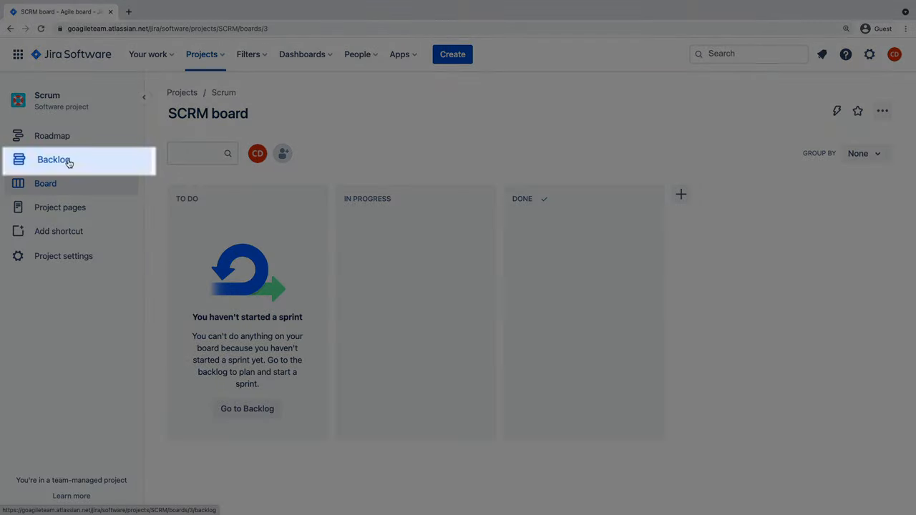
Step: Go to the project's Backlog from the left sidebar
left_click(52, 159)
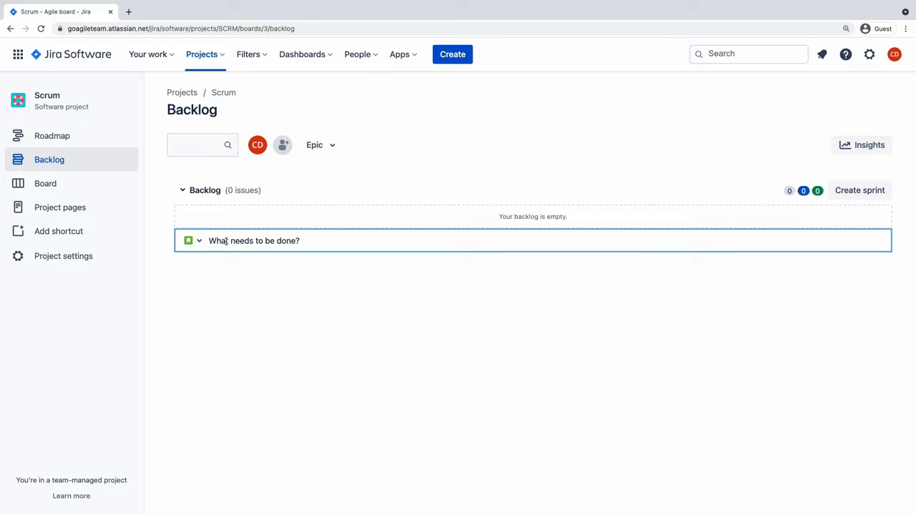
Step: Add the 'Add chat window to online checkout' issue and open SCRM-1's details
type("Add")
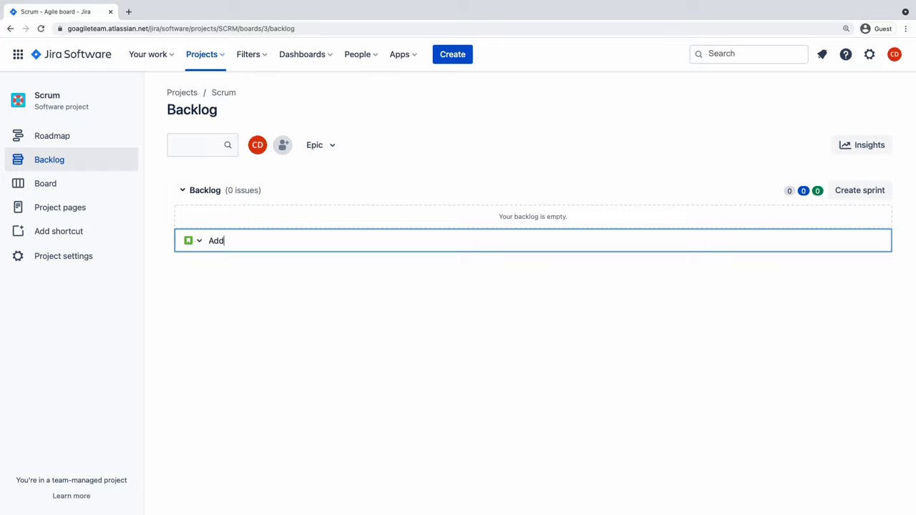
type("chat windo")
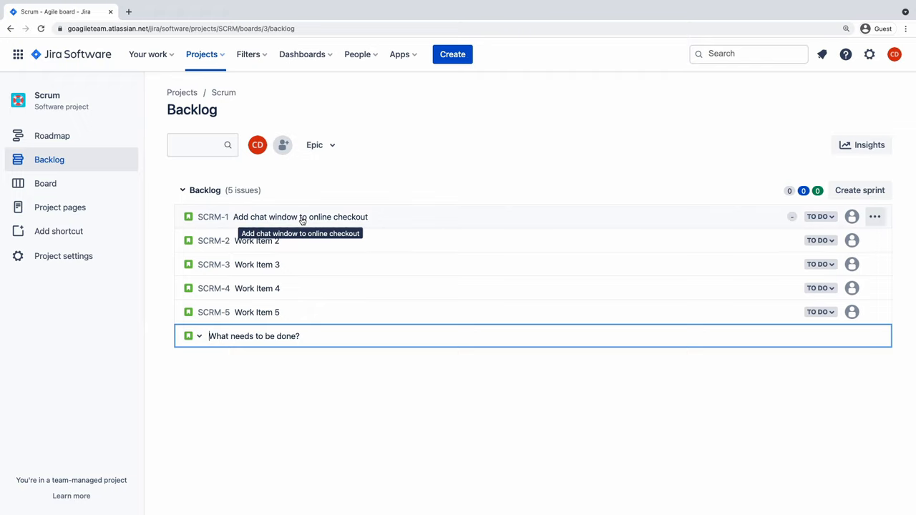
left_click(300, 218)
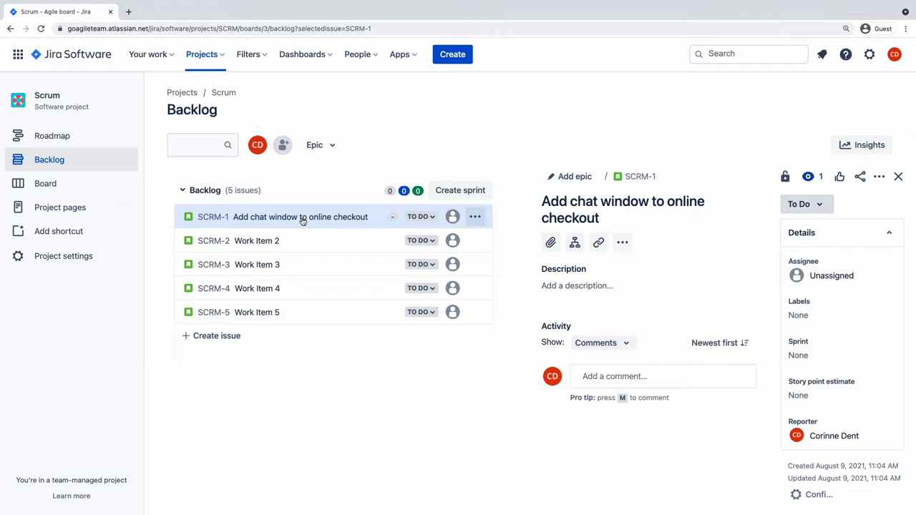
Step: Save a description on SCRM-1 about customers chatting with a live agent during checkout
type("Provide customers an opportunity to chat with a live agent during online checkout.")
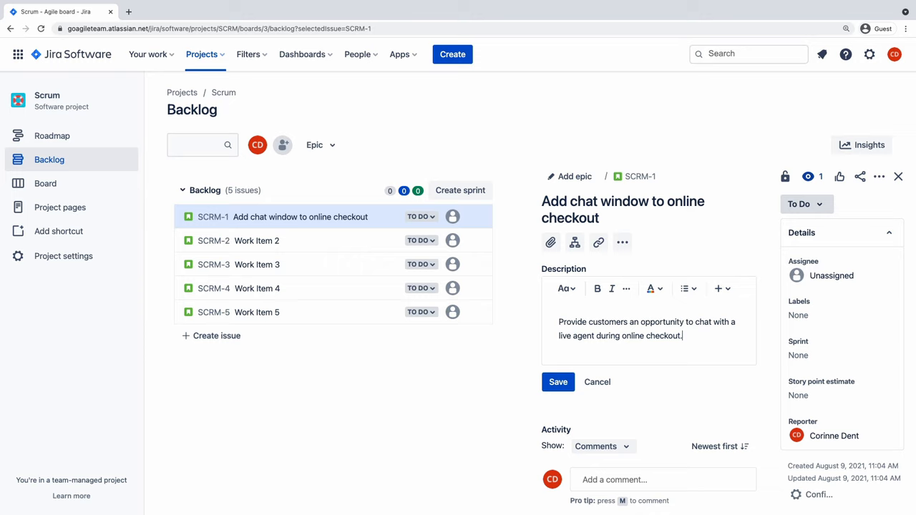
left_click(558, 381)
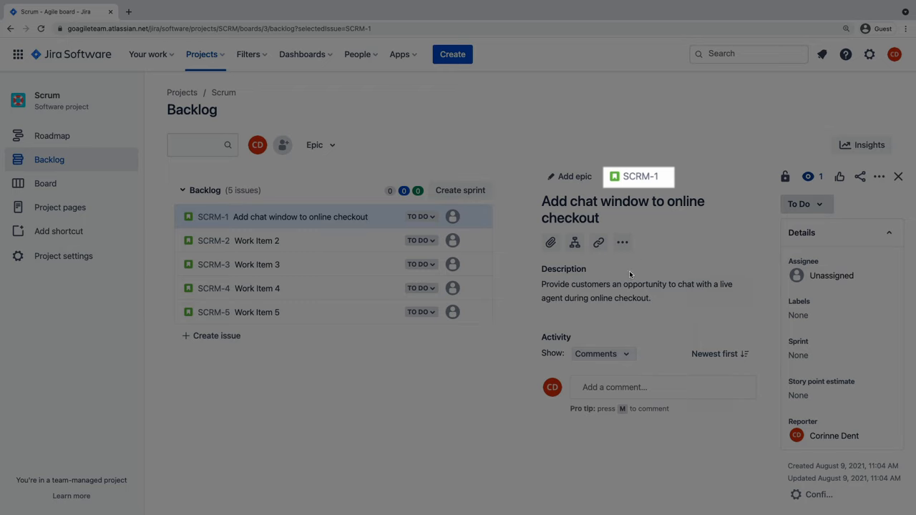
mouse_move(638, 176)
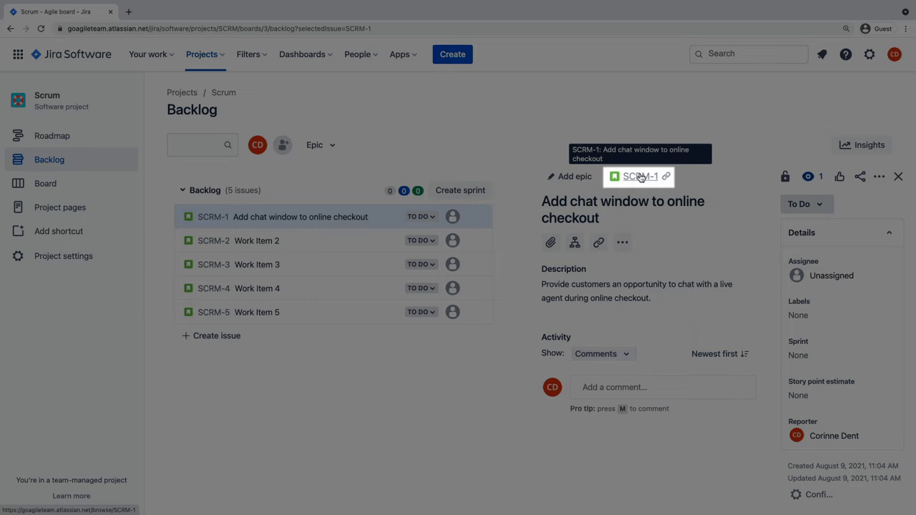
Step: View SCRM-1 on its own page in a new tab, then close that tab
left_click(638, 177)
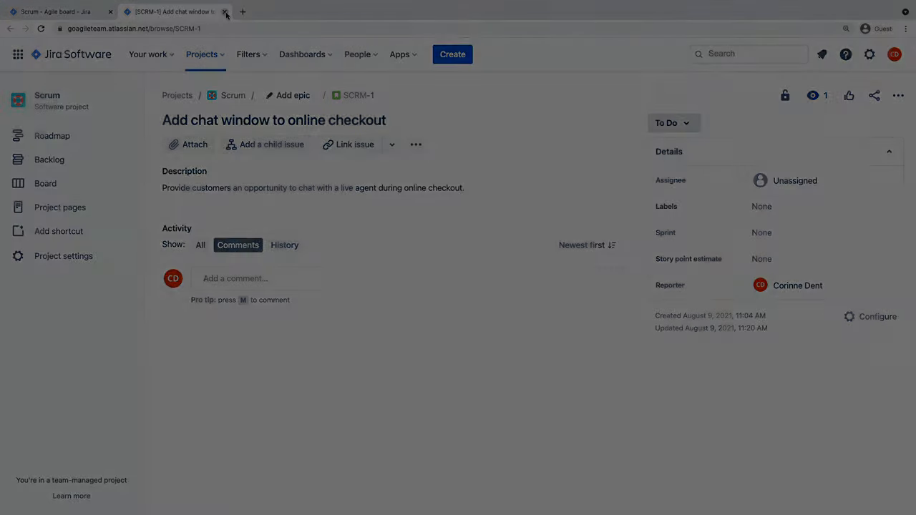
left_click(226, 11)
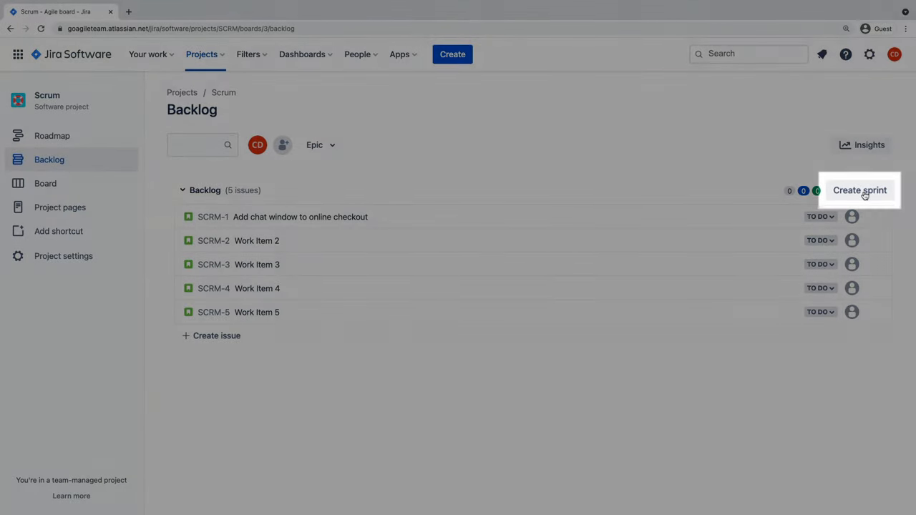
Step: Create and start SCRM Sprint 1 with a chat-bot and bug-fixes goal, then move SCRM-1 to In Progress
left_click(858, 189)
type("Add chat bot to online checkout. Bu")
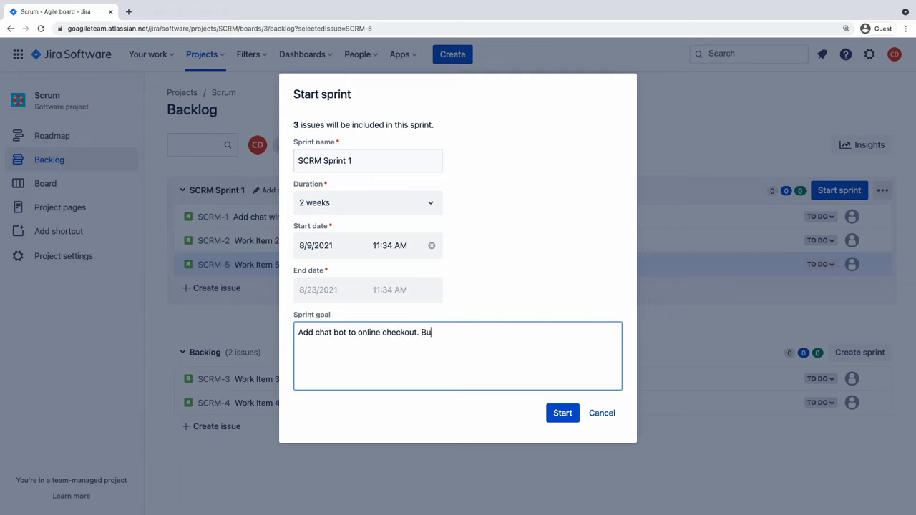
type("g fixes.")
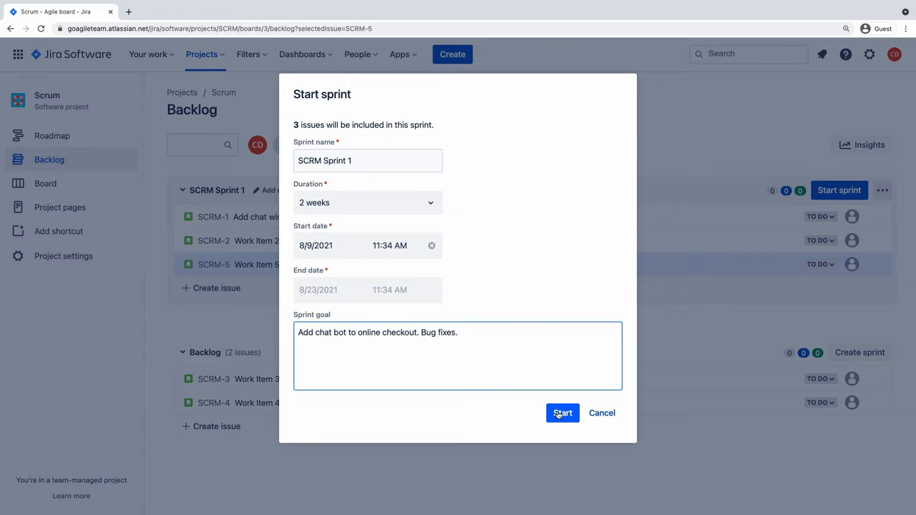
left_click(562, 412)
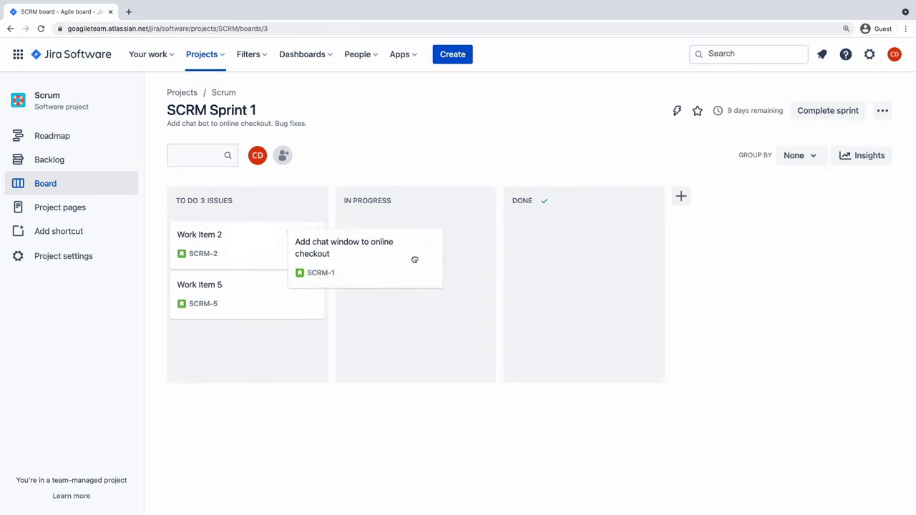
left_click_drag(344, 257, 394, 238)
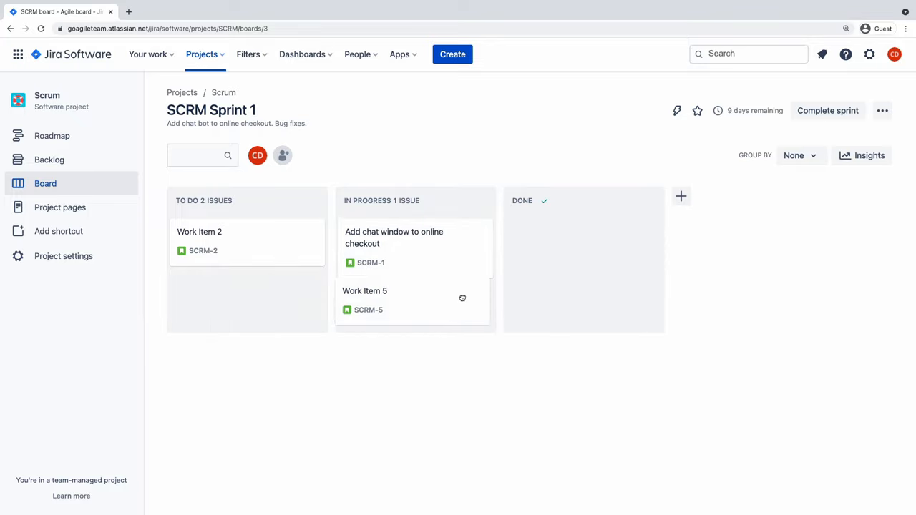